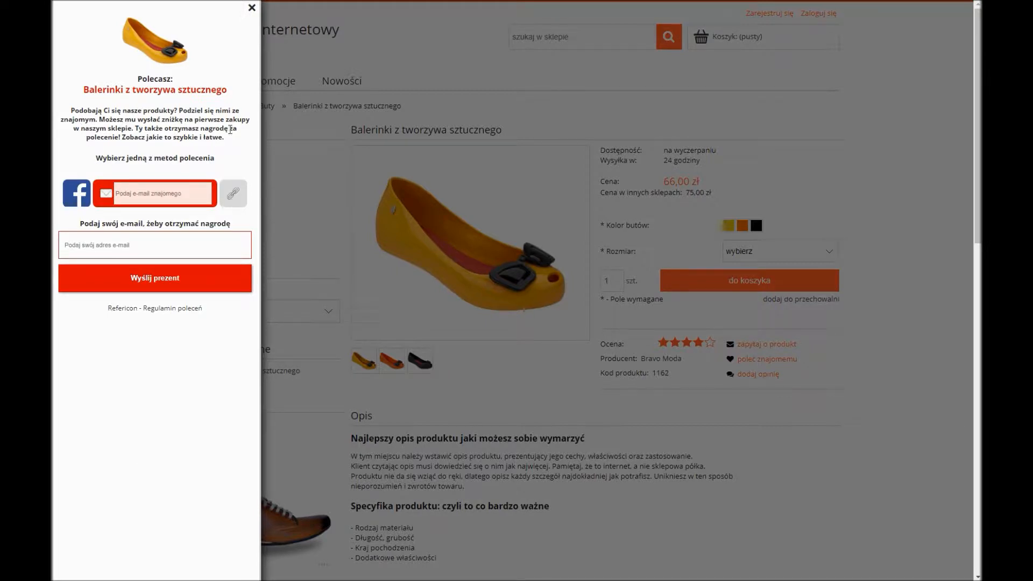
# - Style the widget with white message background and teal #01d69c button, preview the thank-you view, and continue
pyautogui.click(154, 277)
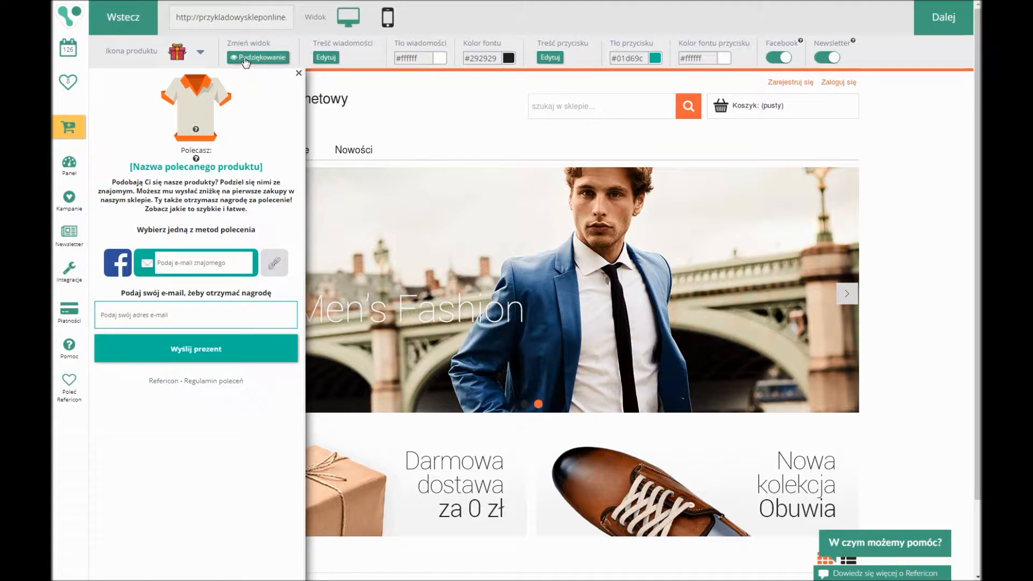
pyautogui.click(825, 59)
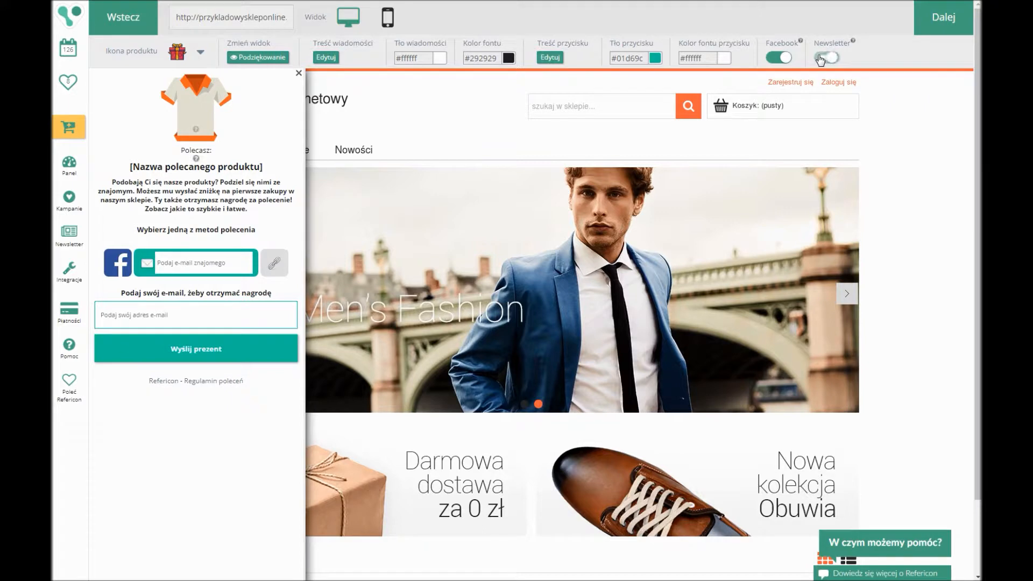
pyautogui.click(944, 17)
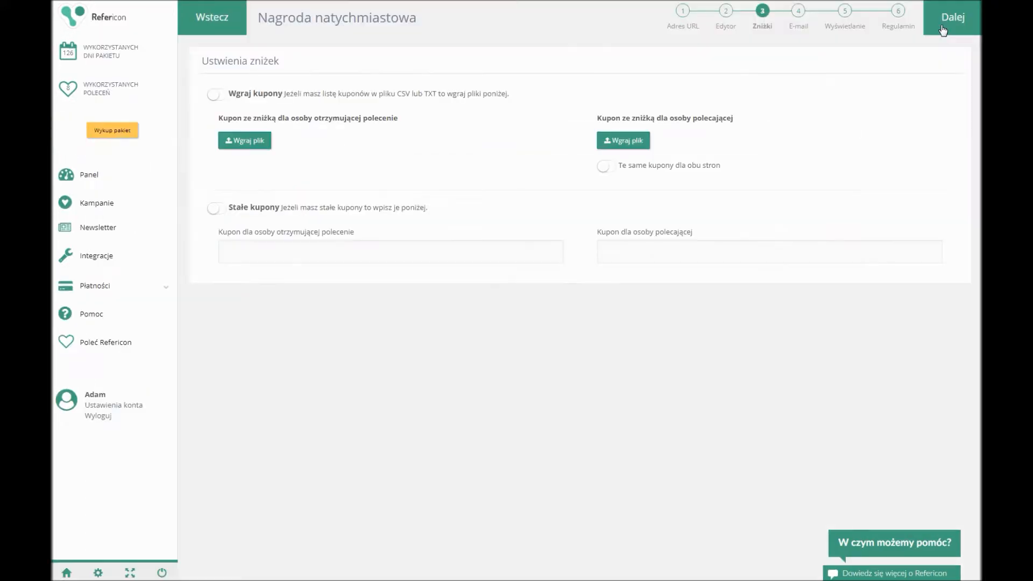
# - Accept the Zniżki coupon options and advance to the final terms step
pyautogui.click(951, 17)
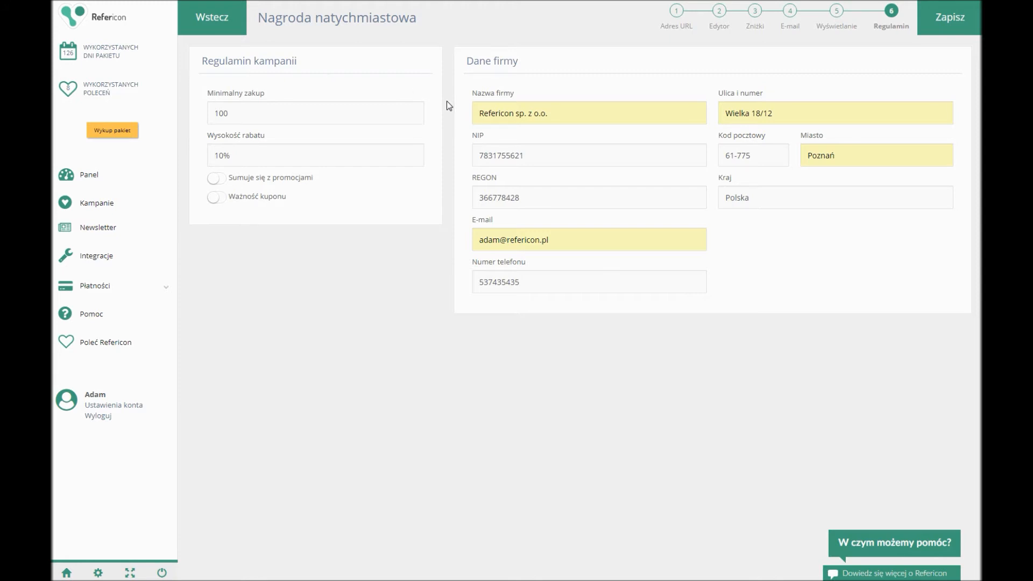
# - Save the Prompt gift campaign with Zapisz, reaching the success confirmation
pyautogui.click(948, 17)
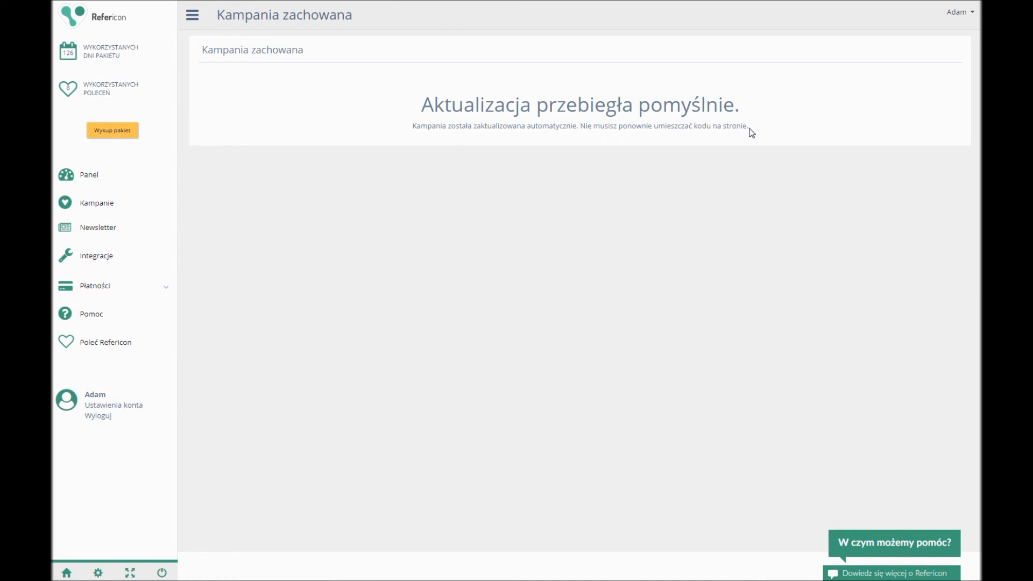
# - Start the 'W czym możemy pomóc?' live chat beside the confirmation page
pyautogui.click(891, 542)
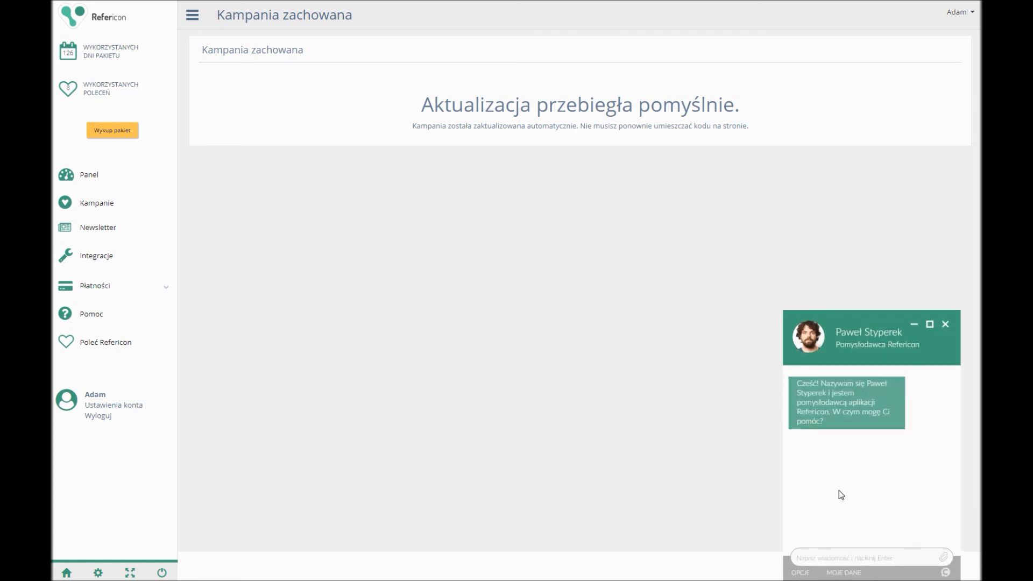